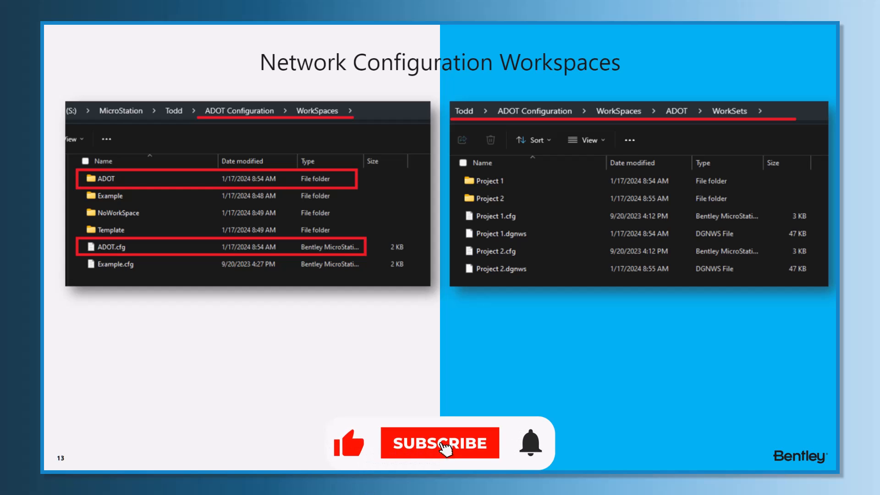
Advance past the workspace folders slide to the MicroStation demo with its Text Styles dialog.
{"action": "left_click", "coordinate": [439, 443]}
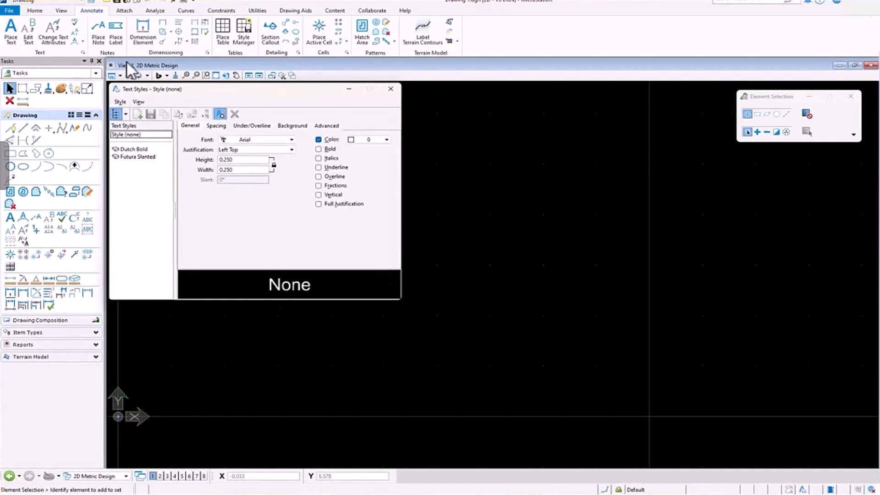
Check the ADOT dimension styles, then start Place Text and scroll through its font list.
{"action": "left_click", "coordinate": [207, 53]}
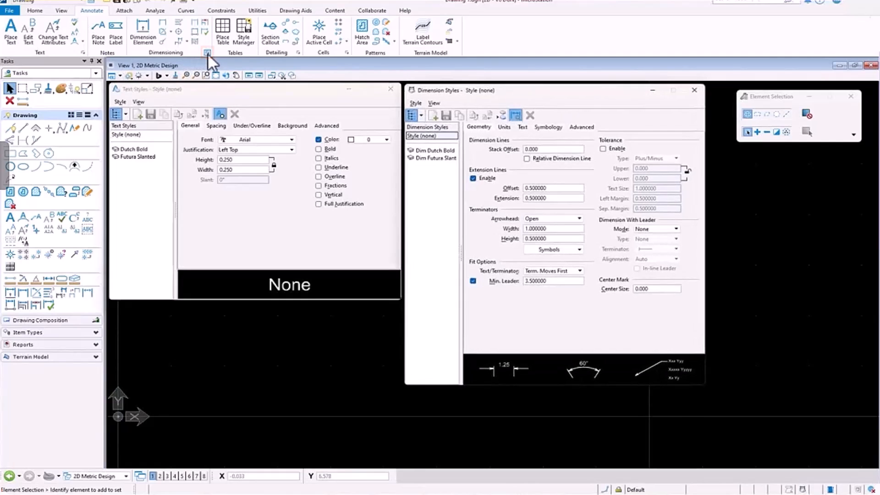
{"action": "left_click", "coordinate": [10, 218]}
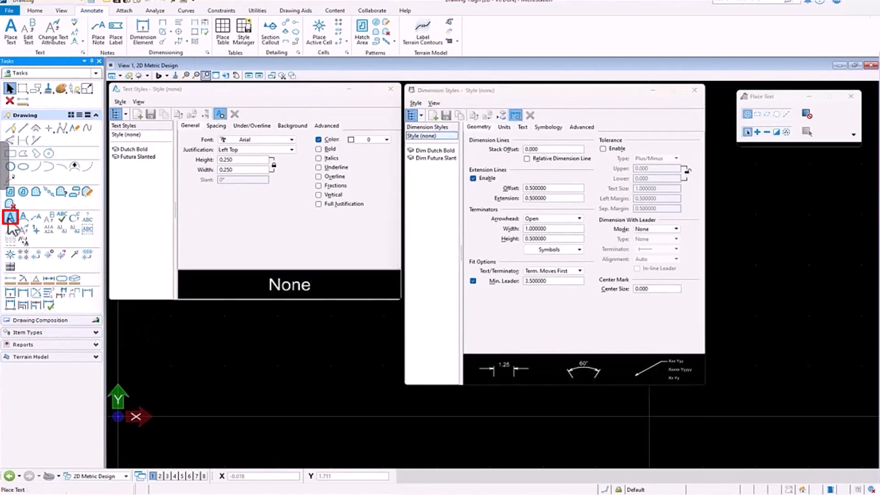
{"action": "left_click", "coordinate": [10, 218]}
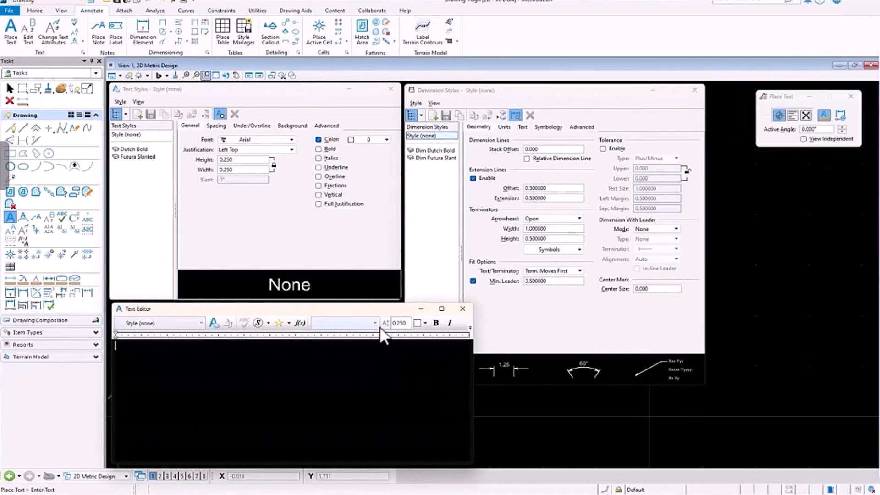
{"action": "left_click", "coordinate": [373, 323]}
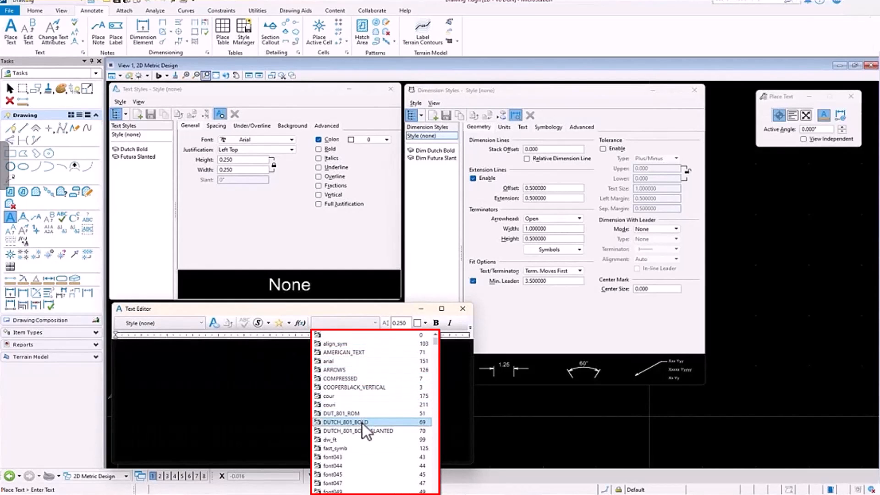
{"action": "scroll", "scroll_direction": "down", "scroll_amount": 3}
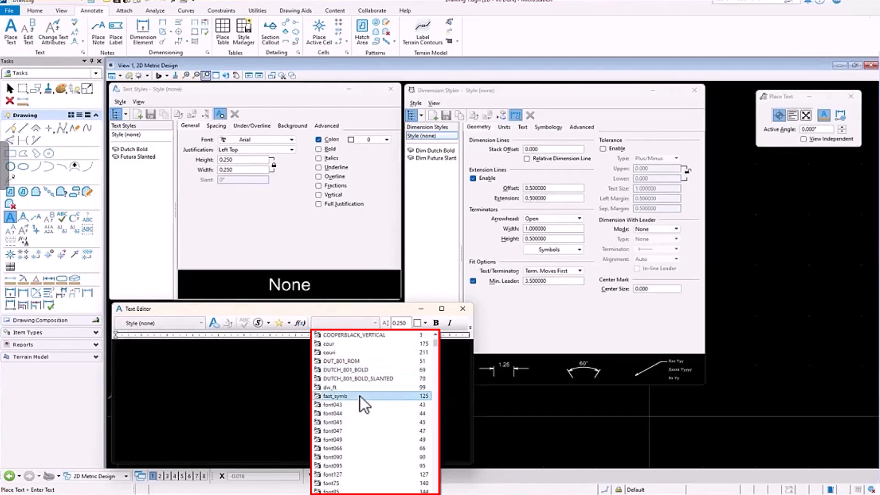
{"action": "scroll", "scroll_direction": "down", "scroll_amount": 3}
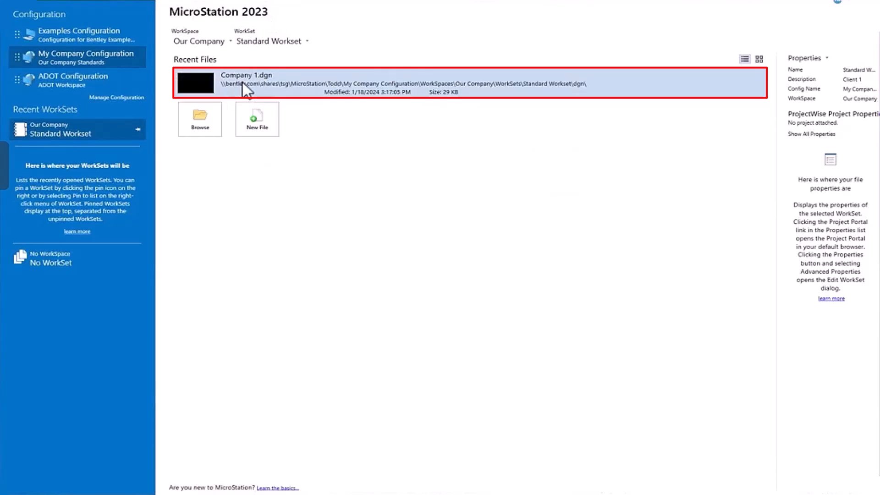
Open Company 1.dgn from the start page's Recent Files list.
{"action": "double_click", "coordinate": [246, 83]}
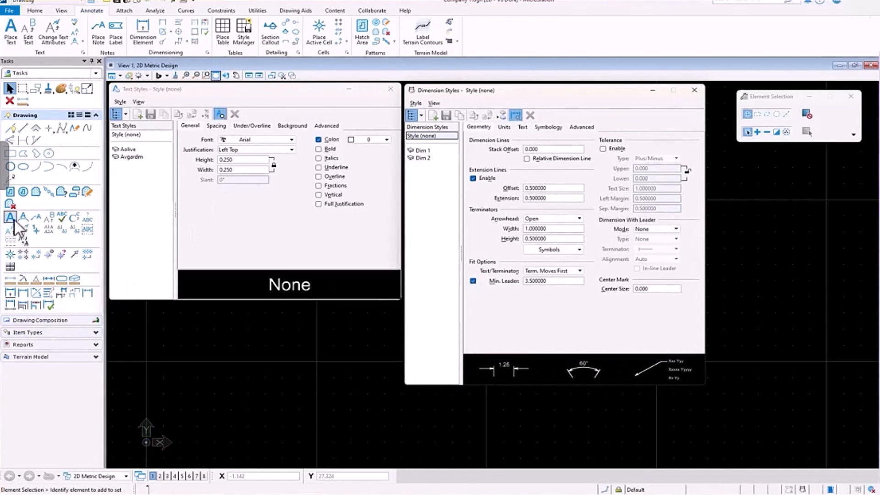
Start Place Text and show the font list with the aolive and avgardm fonts.
{"action": "left_click", "coordinate": [11, 219]}
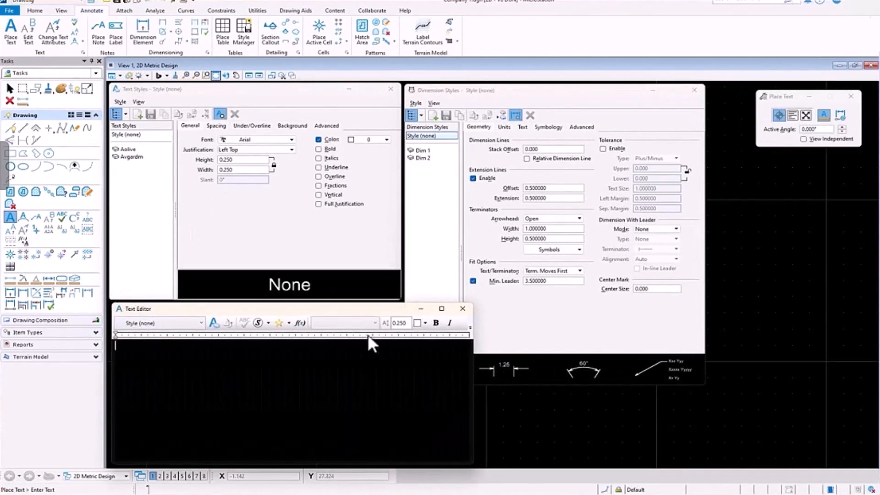
{"action": "left_click", "coordinate": [375, 323]}
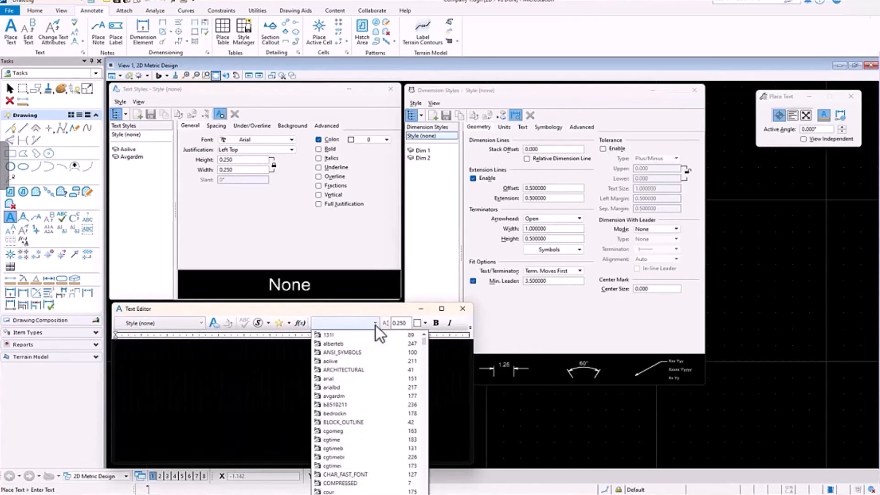
{"action": "mouse_move", "coordinate": [353, 378]}
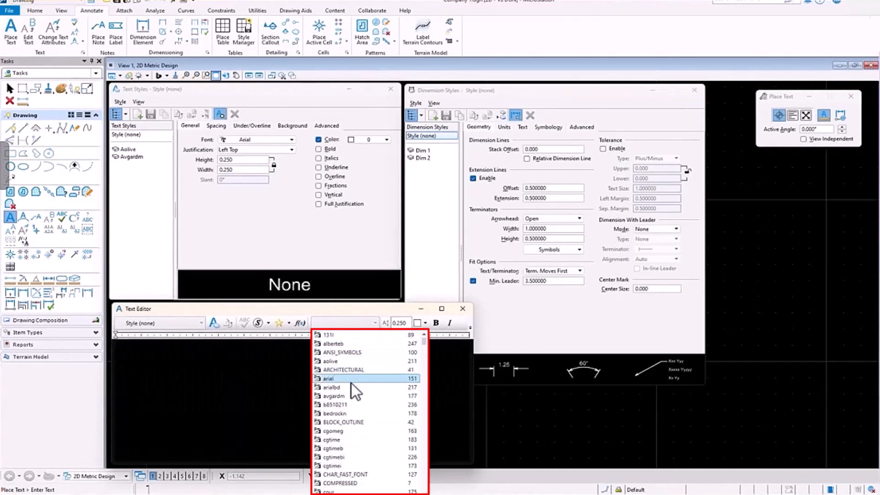